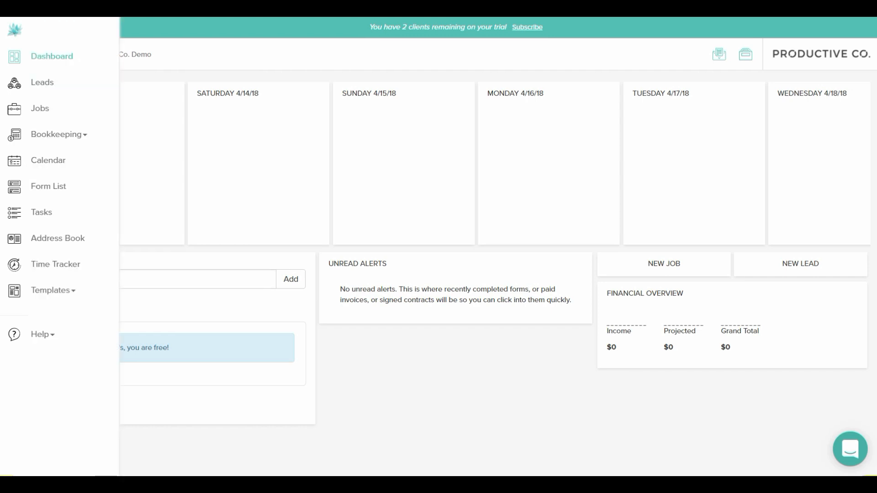
# Navigate from the sidebar Templates list to the Invoices template page.
pyautogui.click(50, 290)
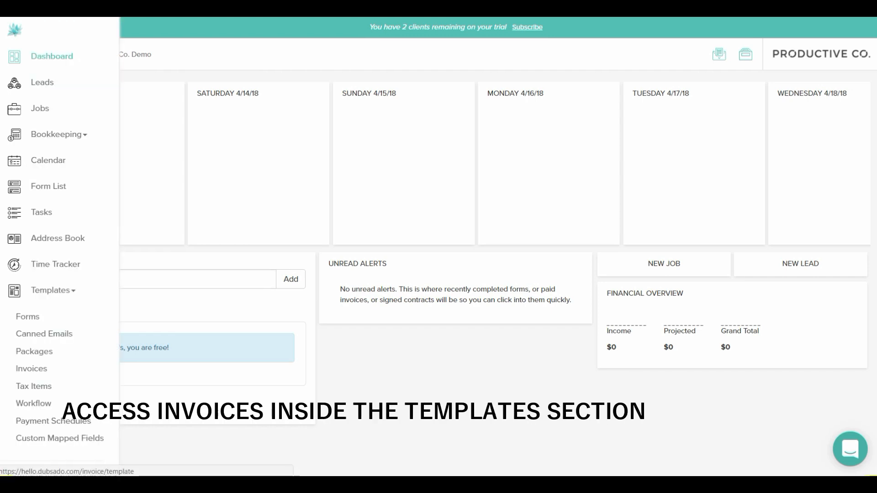
pyautogui.click(31, 368)
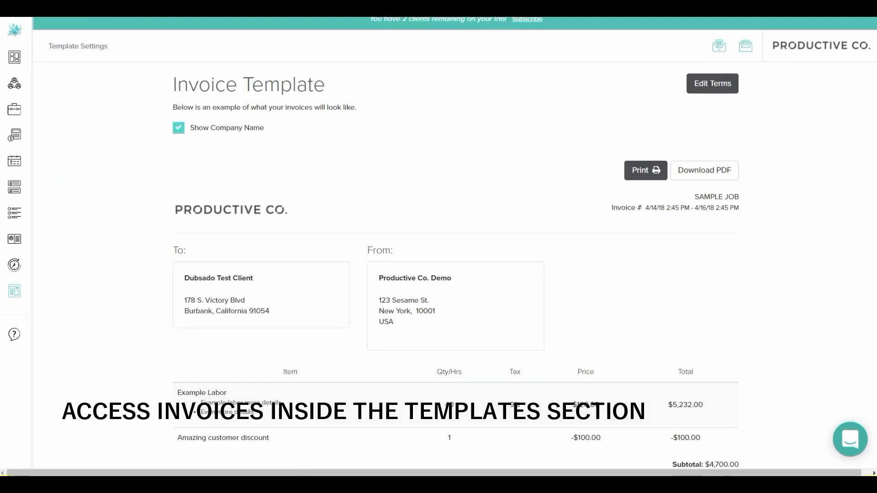
pyautogui.scroll(-3)
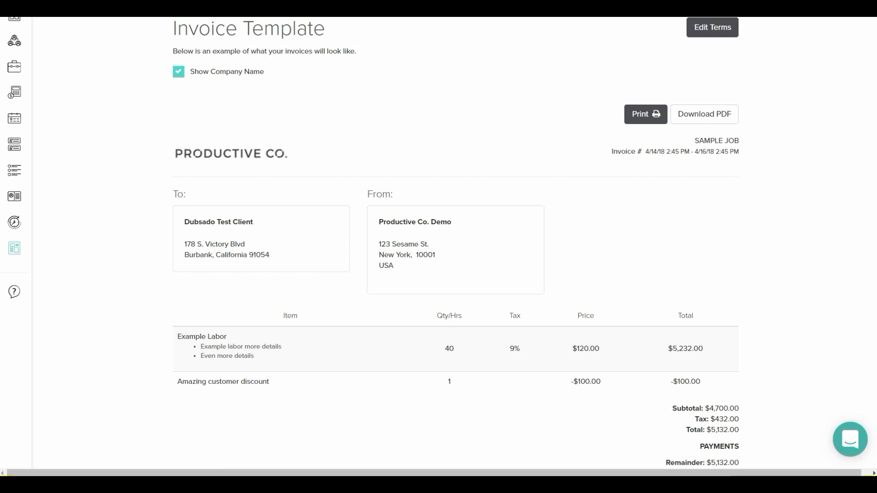
pyautogui.click(178, 72)
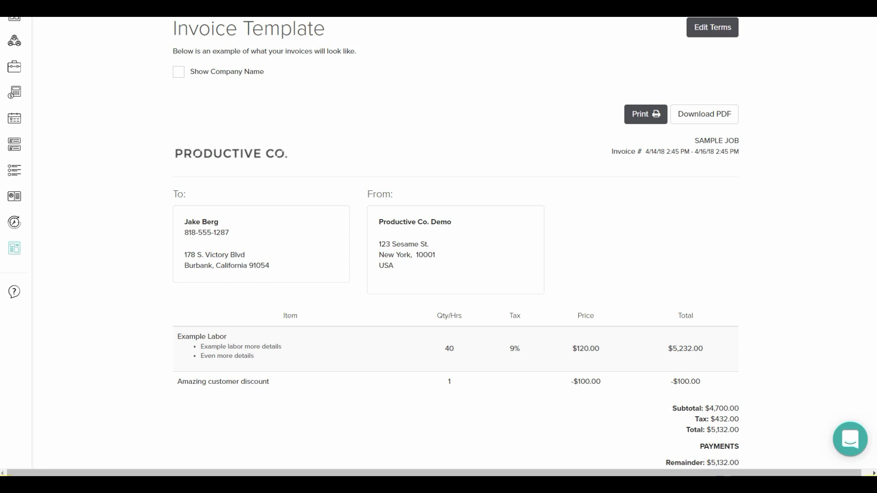
pyautogui.click(178, 72)
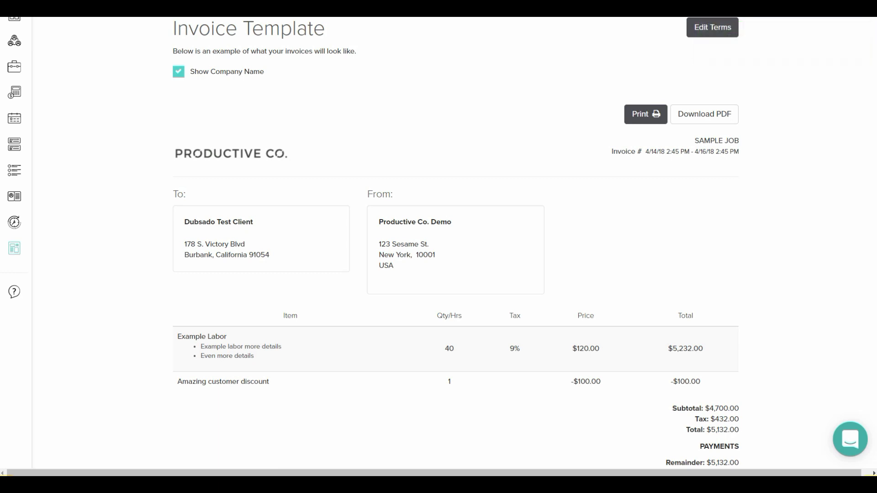
pyautogui.scroll(-3)
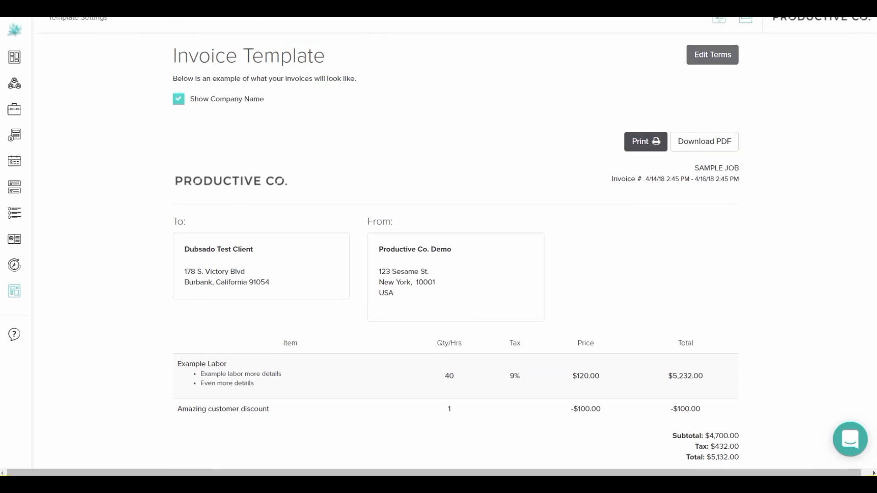
# Enter the Edit Terms editor for the invoice template.
pyautogui.click(712, 54)
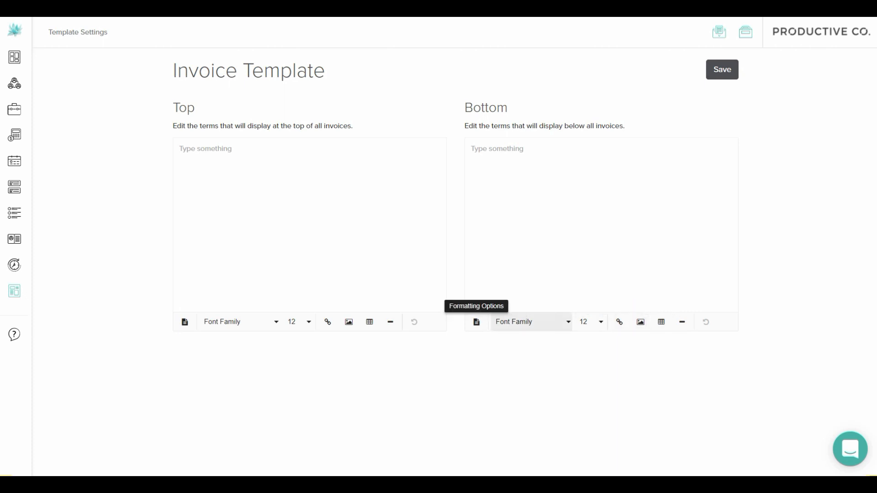
# Toggle the Bottom terms Formatting Options on and off, then save the empty terms.
pyautogui.click(476, 322)
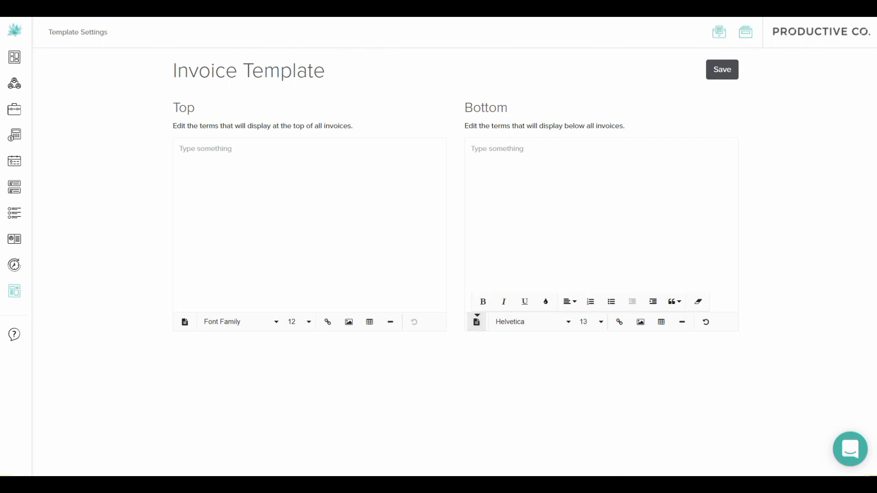
pyautogui.moveTo(483, 301)
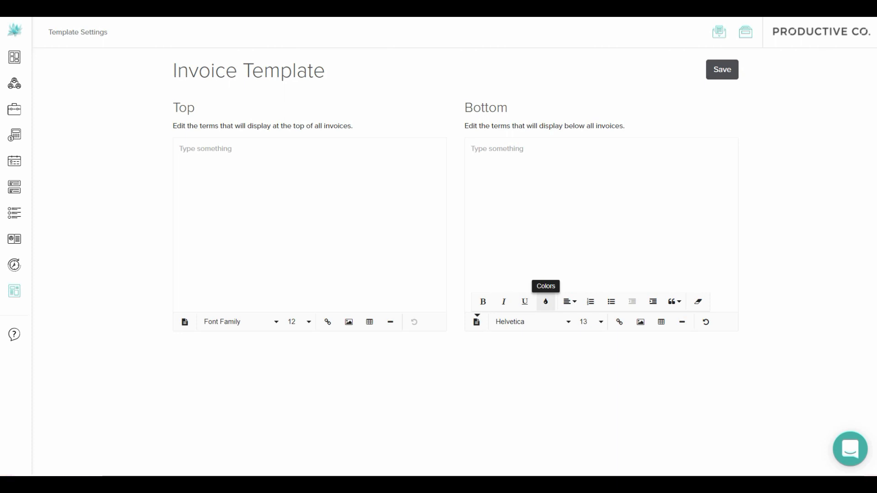
pyautogui.click(602, 148)
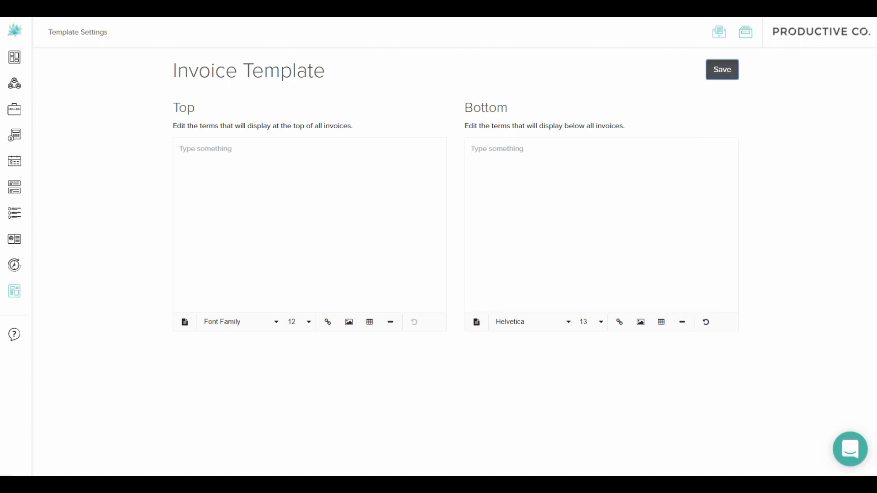
pyautogui.click(722, 69)
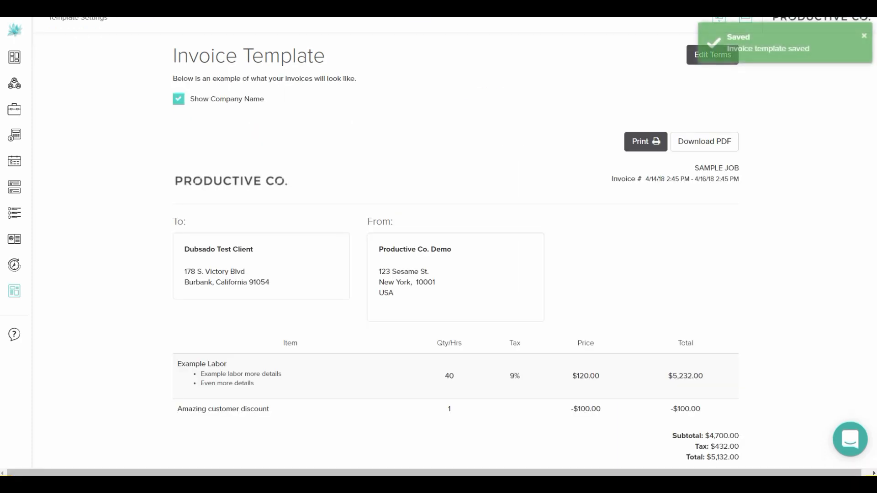